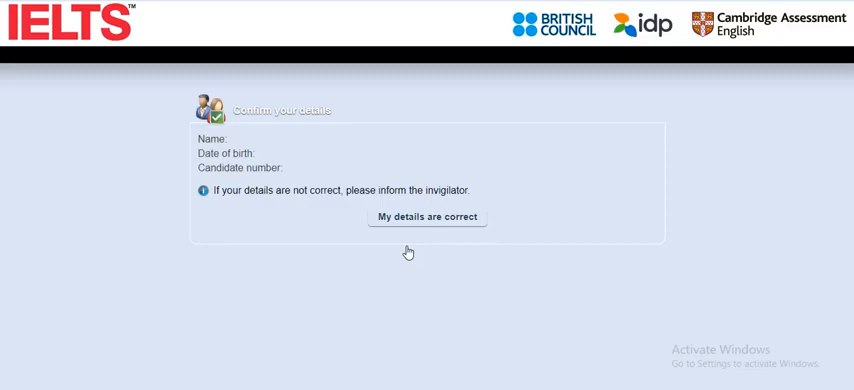
{"action": "mouse_move", "coordinate": [432, 218]}
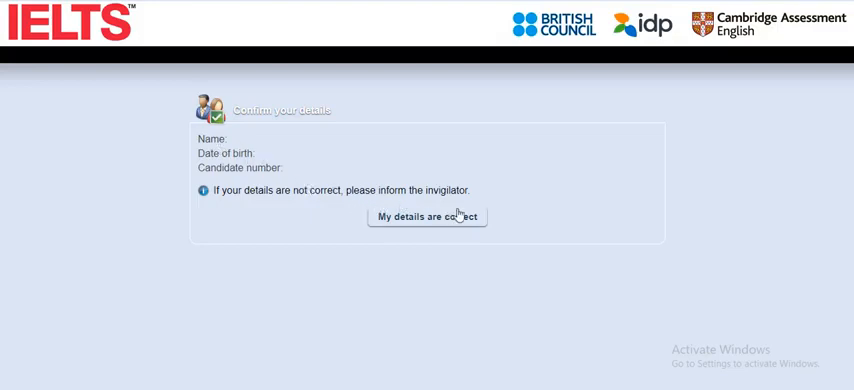
{"action": "mouse_move", "coordinate": [428, 224]}
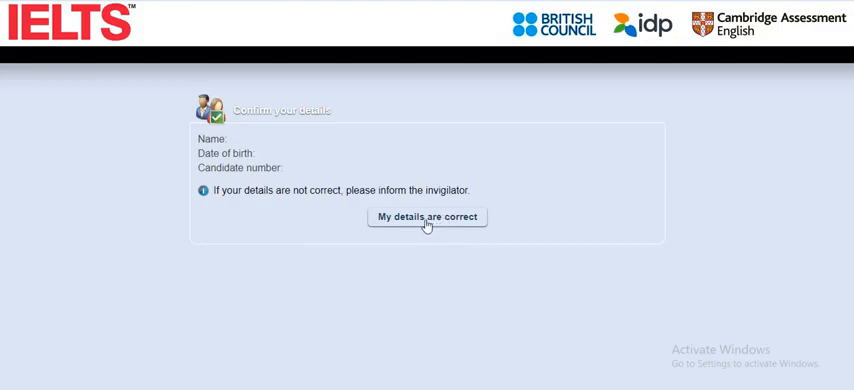
- Confirm the candidate details are correct before the headphone sound check
{"action": "left_click", "coordinate": [428, 216]}
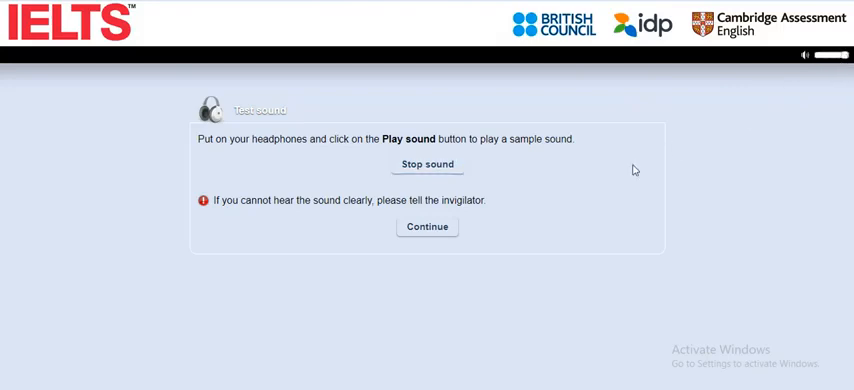
{"action": "mouse_move", "coordinate": [492, 220]}
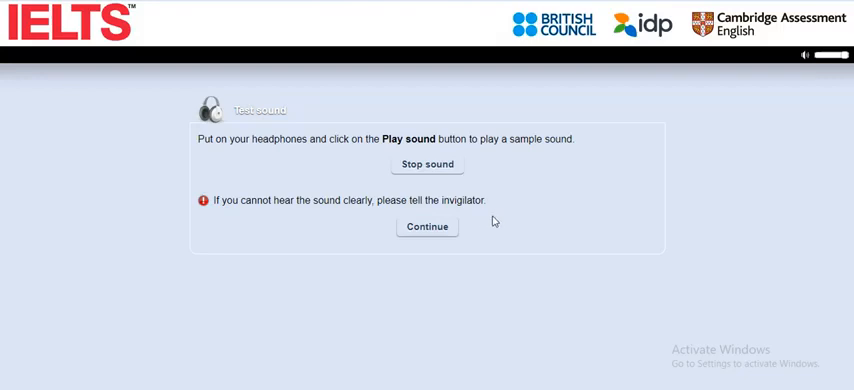
{"action": "mouse_move", "coordinate": [484, 228]}
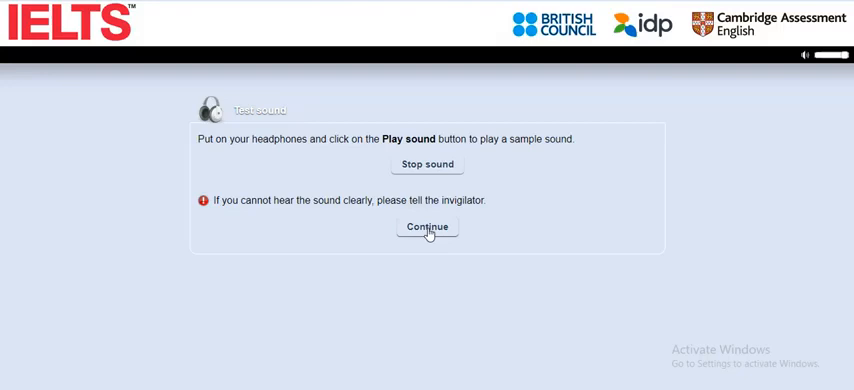
- Continue past the headphone sound check to the Listening instructions
{"action": "left_click", "coordinate": [428, 228]}
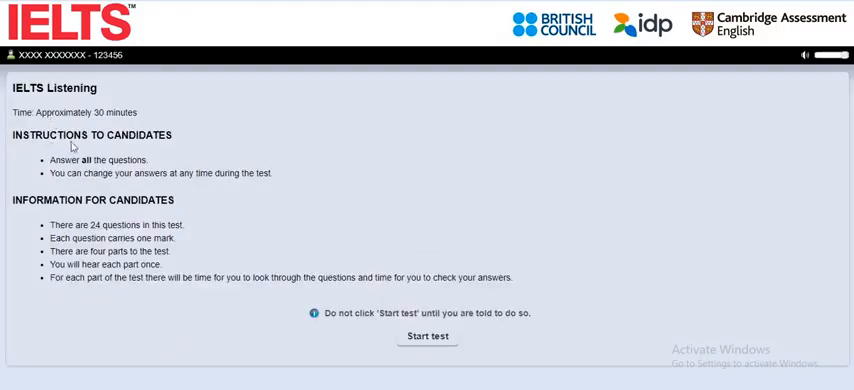
{"action": "mouse_move", "coordinate": [170, 192]}
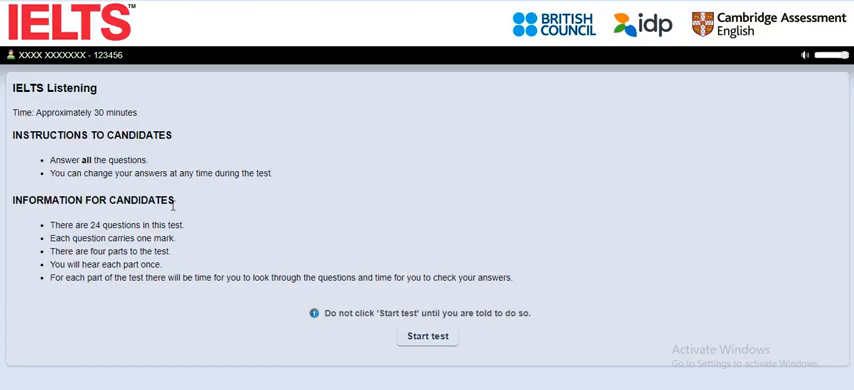
{"action": "mouse_move", "coordinate": [196, 232]}
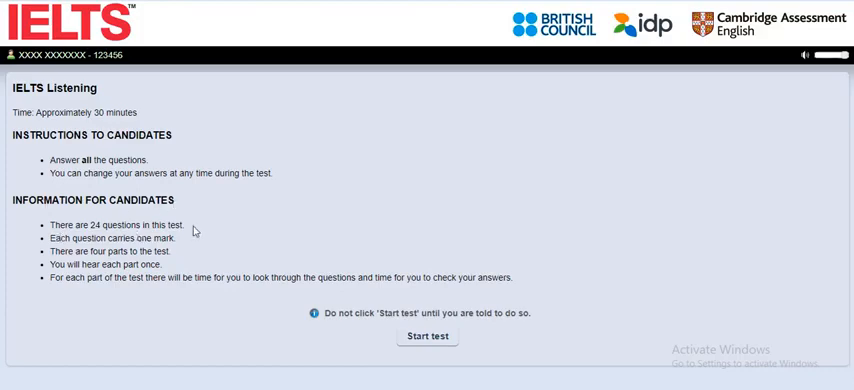
{"action": "mouse_move", "coordinate": [156, 256]}
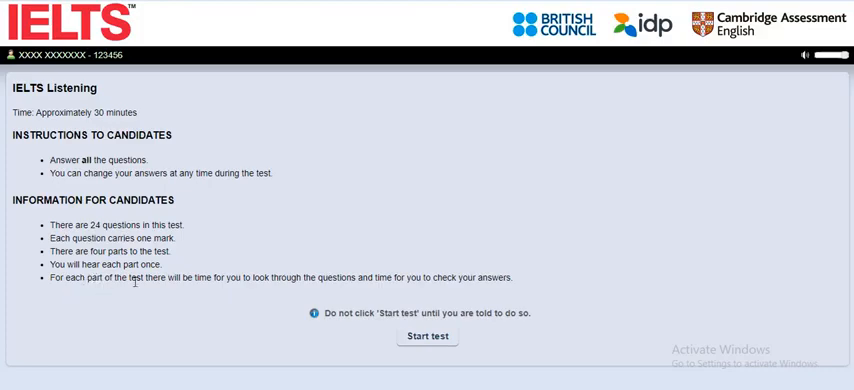
{"action": "mouse_move", "coordinate": [348, 324]}
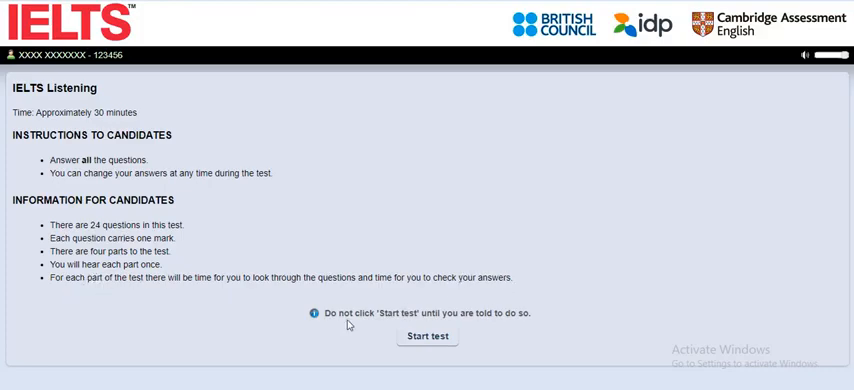
{"action": "mouse_move", "coordinate": [344, 332]}
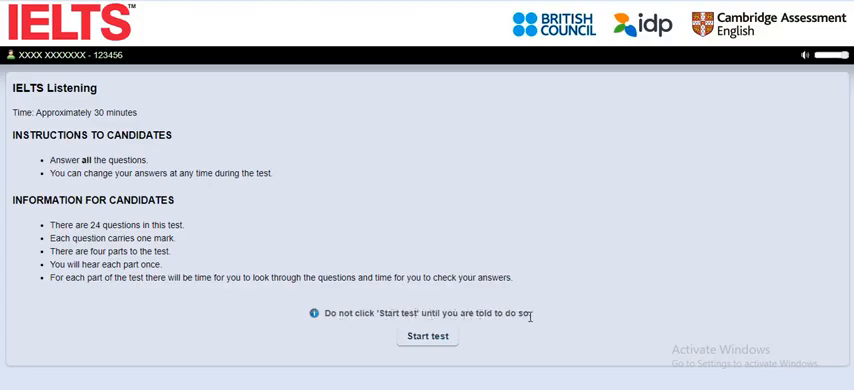
{"action": "mouse_move", "coordinate": [410, 360]}
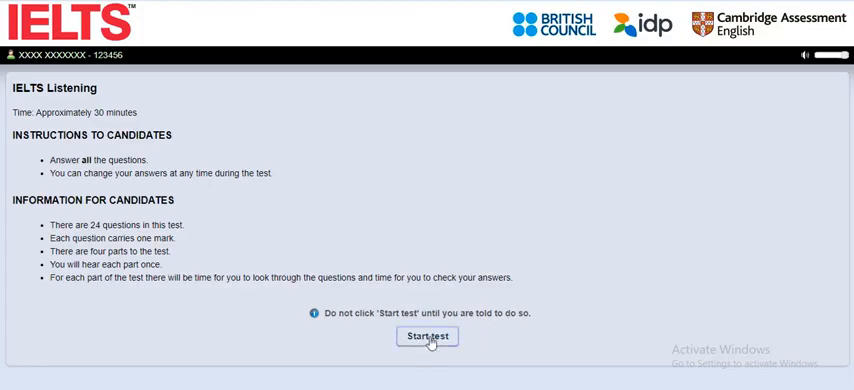
- Start the test and answer 1–3: her own background, interviews, organising what she had collected
{"action": "left_click", "coordinate": [428, 336]}
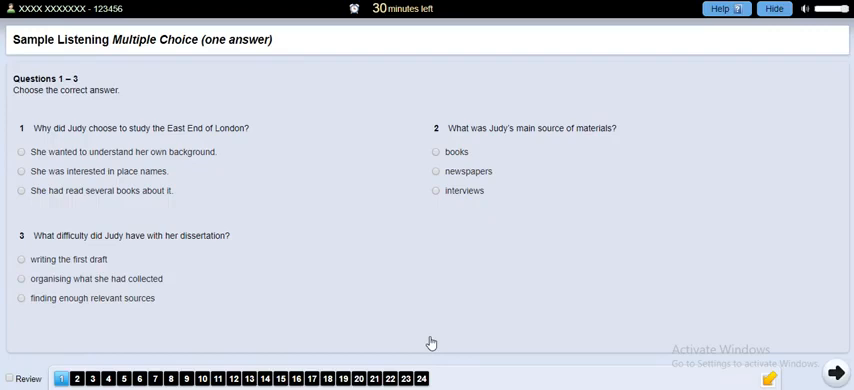
{"action": "mouse_move", "coordinate": [422, 340]}
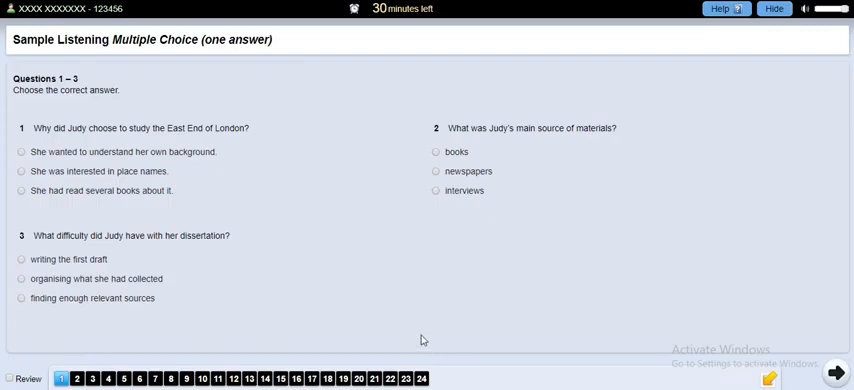
{"action": "mouse_move", "coordinate": [128, 244]}
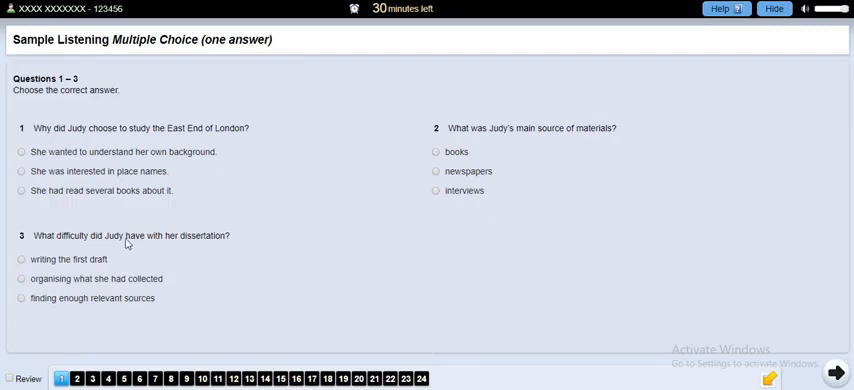
{"action": "mouse_move", "coordinate": [56, 212]}
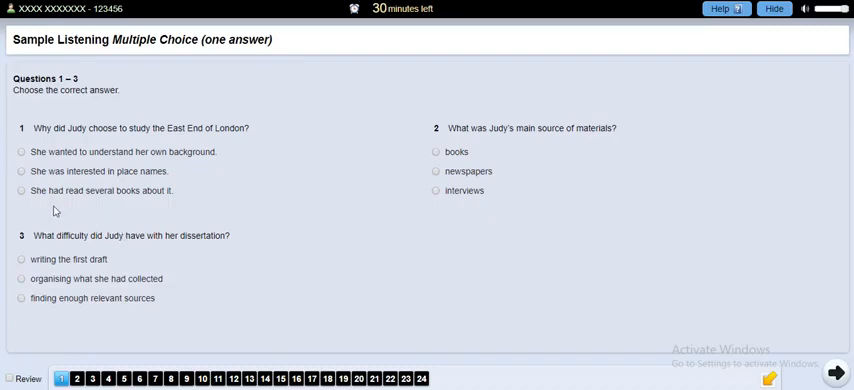
{"action": "mouse_move", "coordinate": [56, 210]}
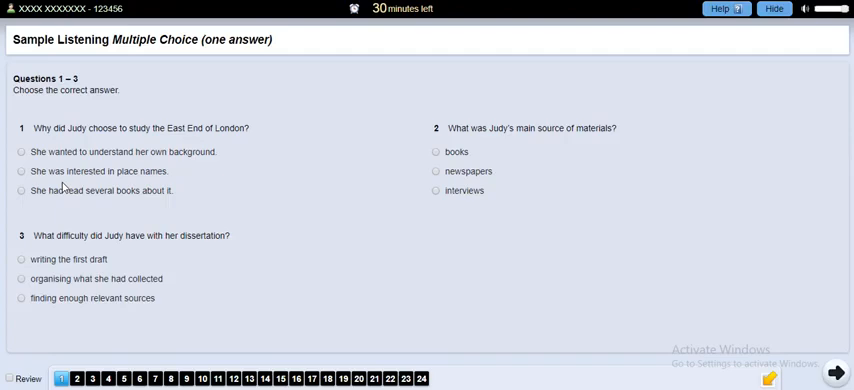
{"action": "mouse_move", "coordinate": [62, 196]}
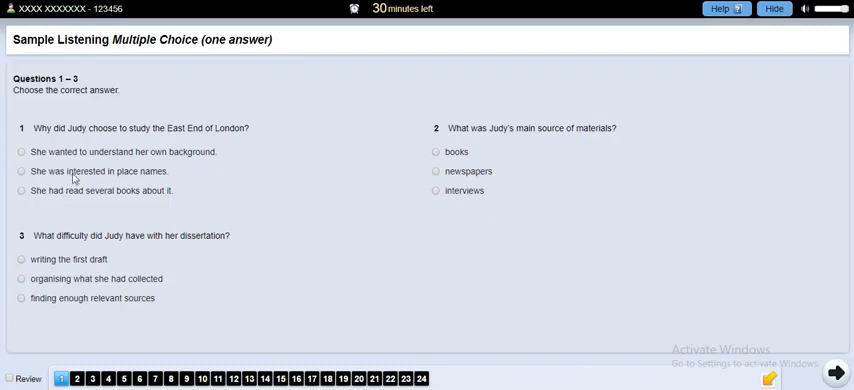
{"action": "left_click", "coordinate": [20, 172]}
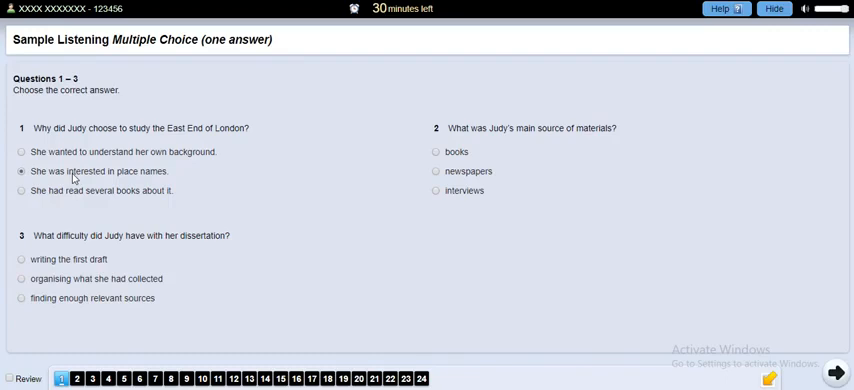
{"action": "left_click", "coordinate": [20, 152]}
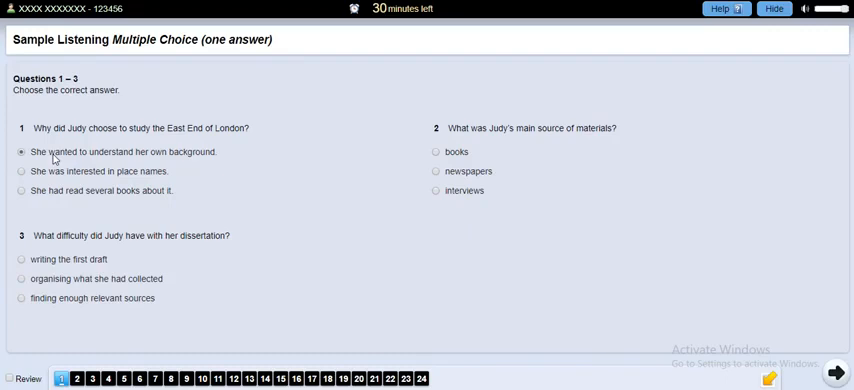
{"action": "mouse_move", "coordinate": [208, 302]}
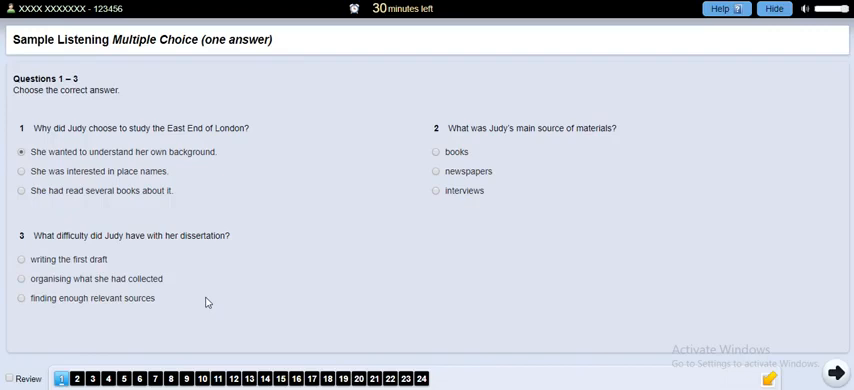
{"action": "mouse_move", "coordinate": [450, 188]}
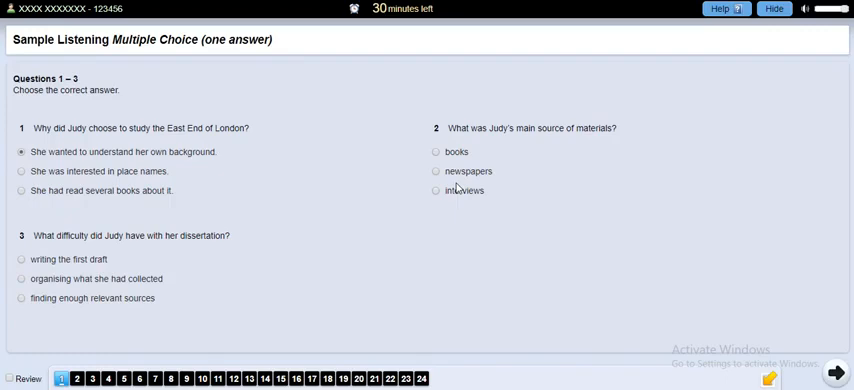
{"action": "mouse_move", "coordinate": [444, 194]}
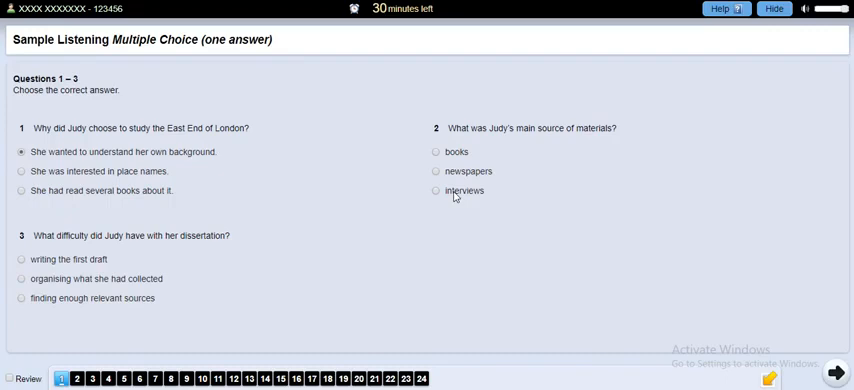
{"action": "left_click", "coordinate": [436, 190]}
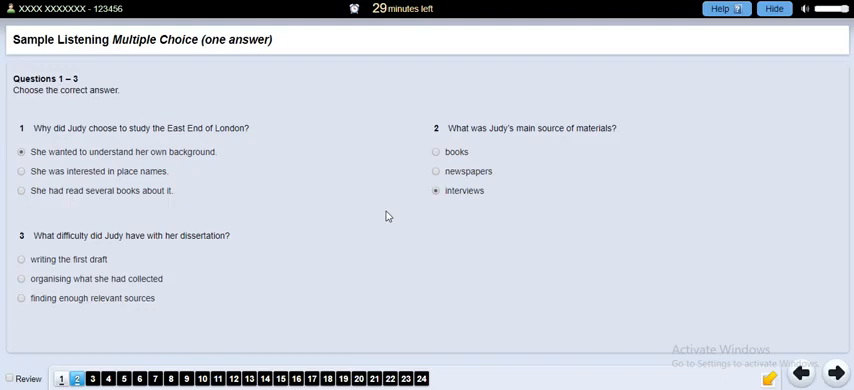
{"action": "mouse_move", "coordinate": [118, 316]}
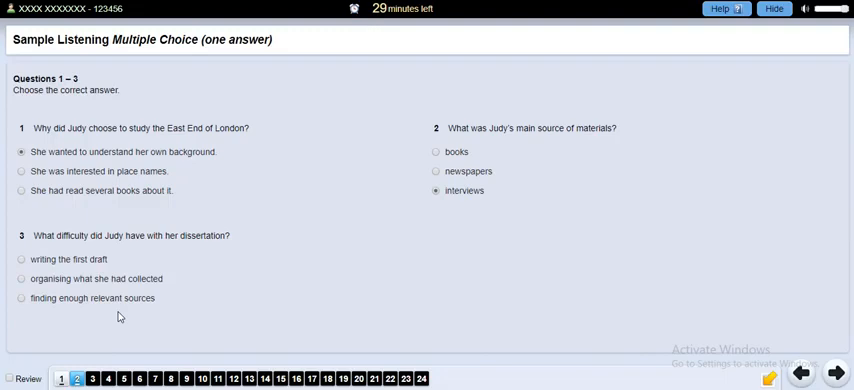
{"action": "mouse_move", "coordinate": [84, 304]}
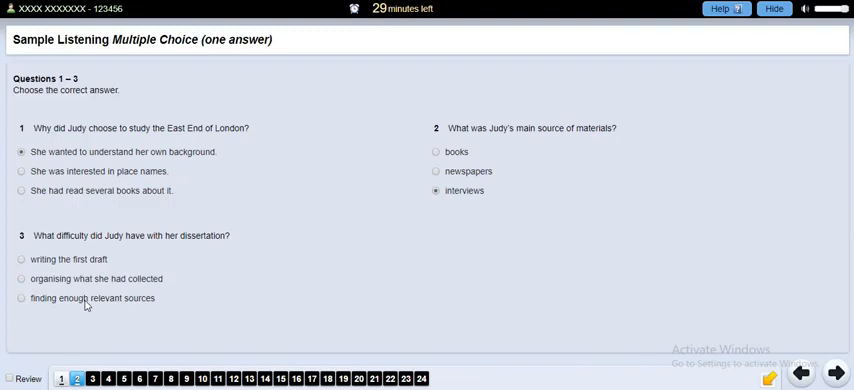
{"action": "mouse_move", "coordinate": [78, 302]}
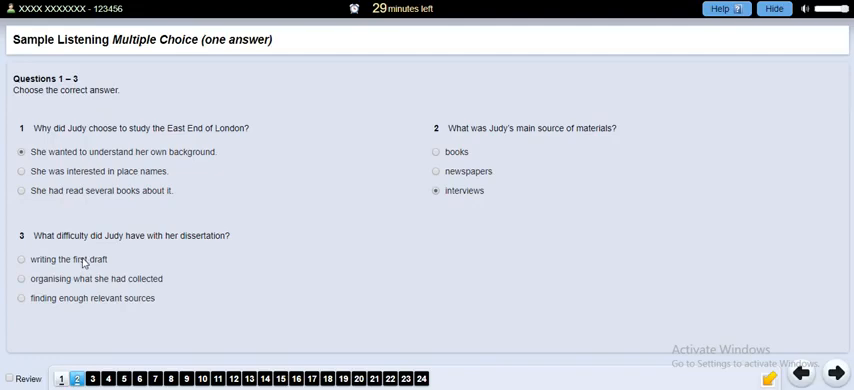
{"action": "left_click", "coordinate": [20, 280]}
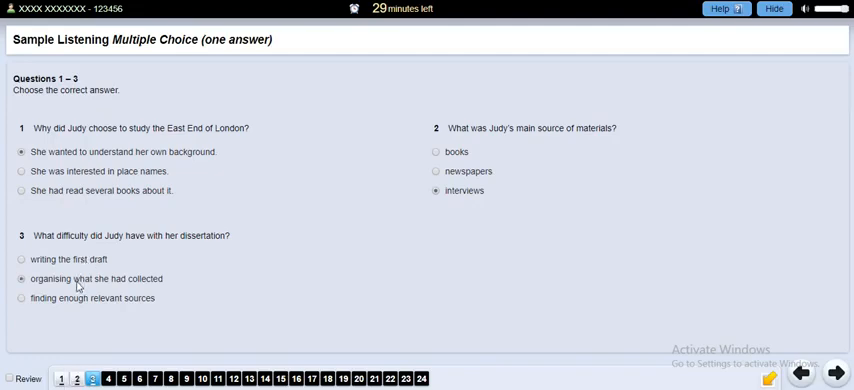
{"action": "mouse_move", "coordinate": [406, 300]}
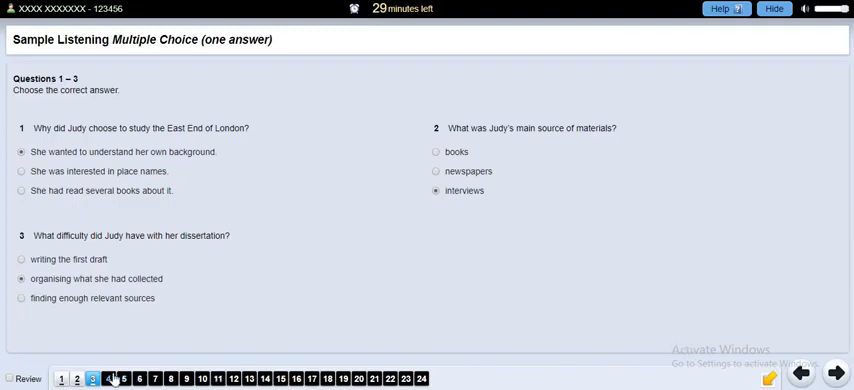
- Tick café, location of rooms and book reservations for questions 4–6, then reach questions 7–11
{"action": "left_click", "coordinate": [108, 378]}
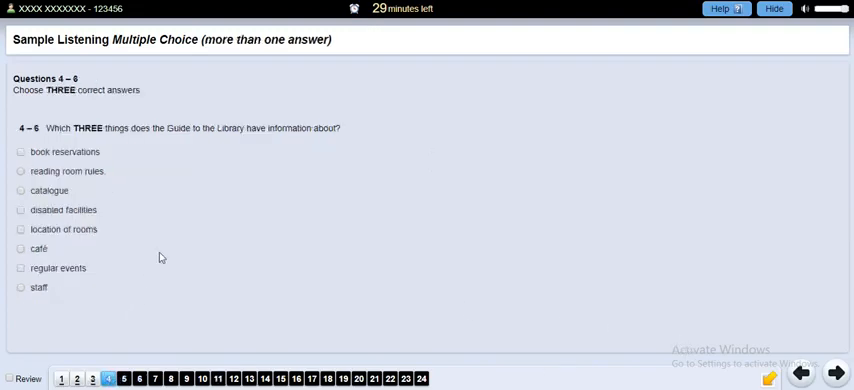
{"action": "mouse_move", "coordinate": [184, 224]}
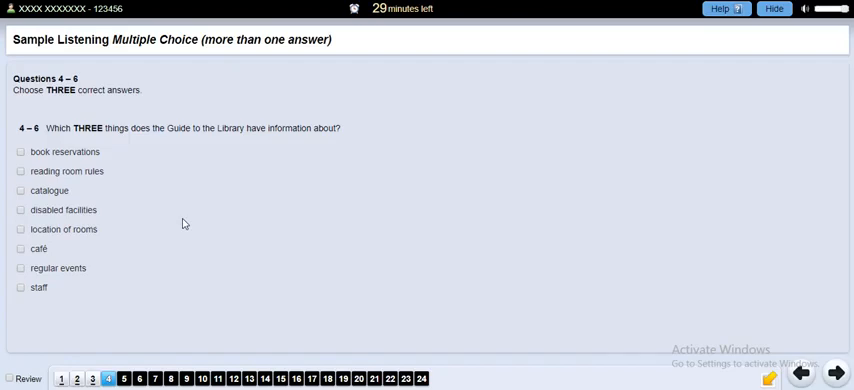
{"action": "mouse_move", "coordinate": [92, 240]}
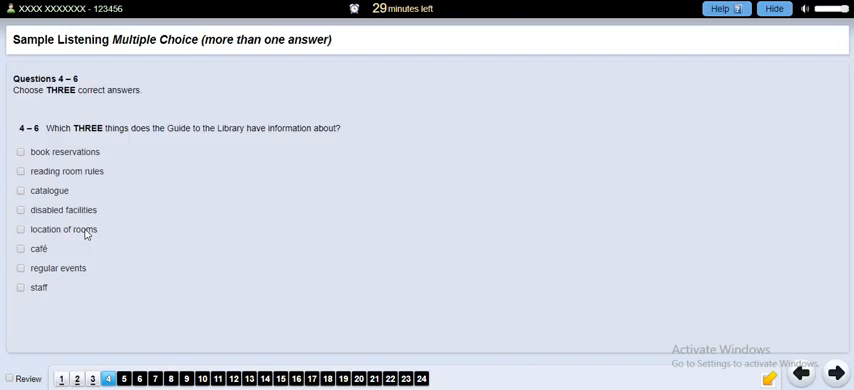
{"action": "mouse_move", "coordinate": [80, 196]}
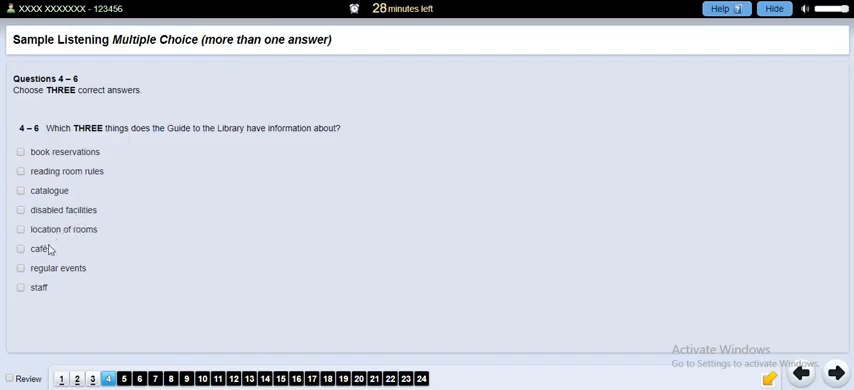
{"action": "left_click", "coordinate": [20, 248]}
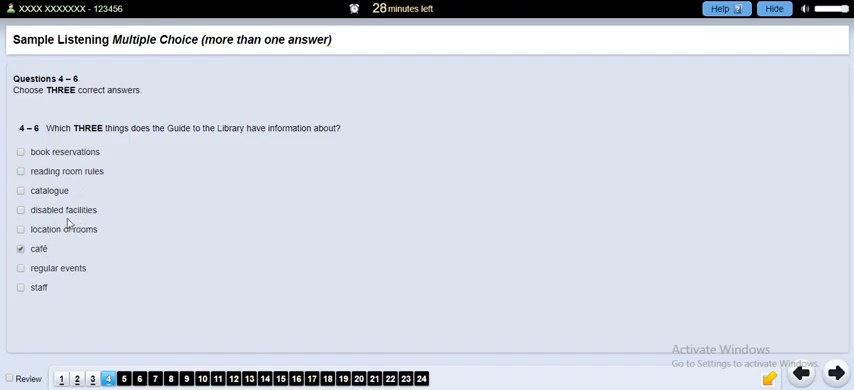
{"action": "left_click", "coordinate": [20, 228]}
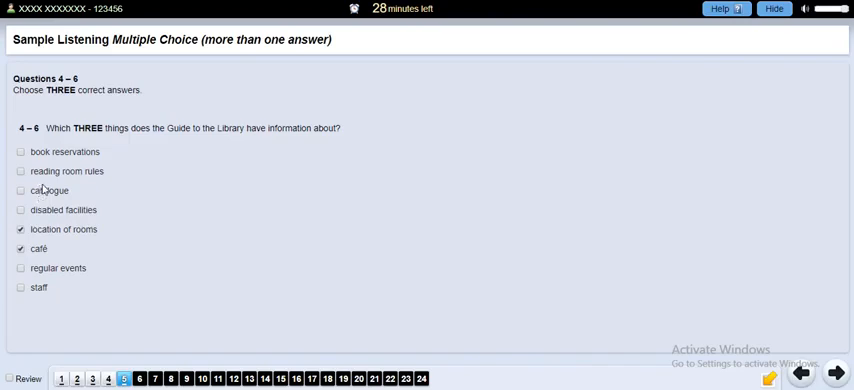
{"action": "mouse_move", "coordinate": [58, 156]}
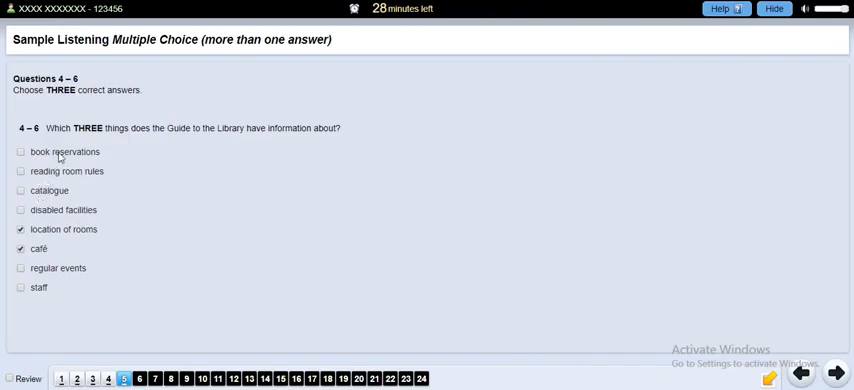
{"action": "left_click", "coordinate": [20, 152]}
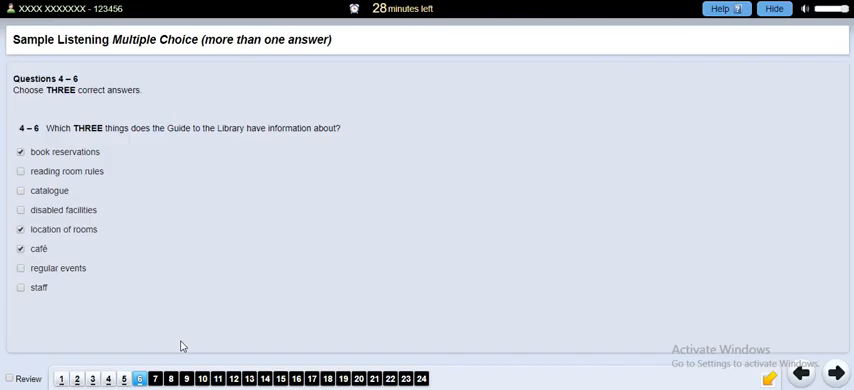
{"action": "left_click", "coordinate": [156, 378]}
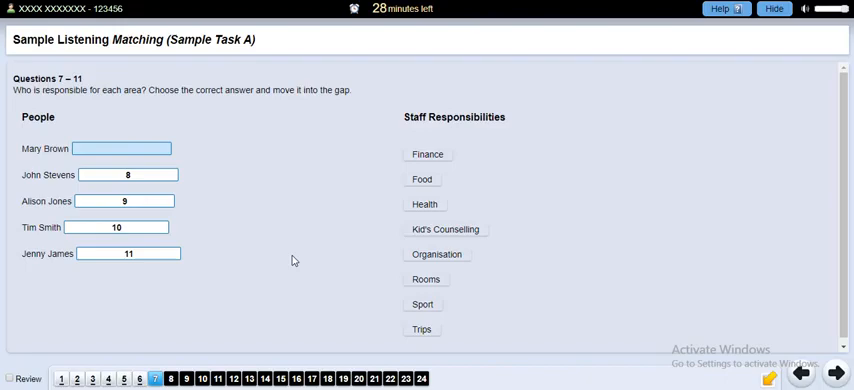
{"action": "mouse_move", "coordinate": [374, 196]}
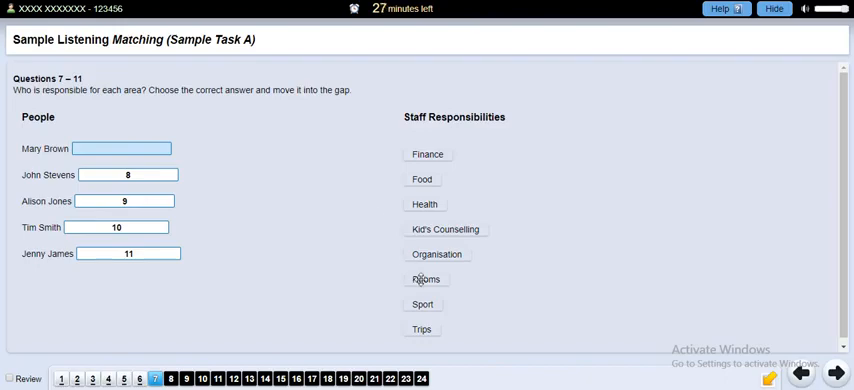
{"action": "left_click_drag", "start_coordinate": [424, 280], "coordinate": [90, 148]}
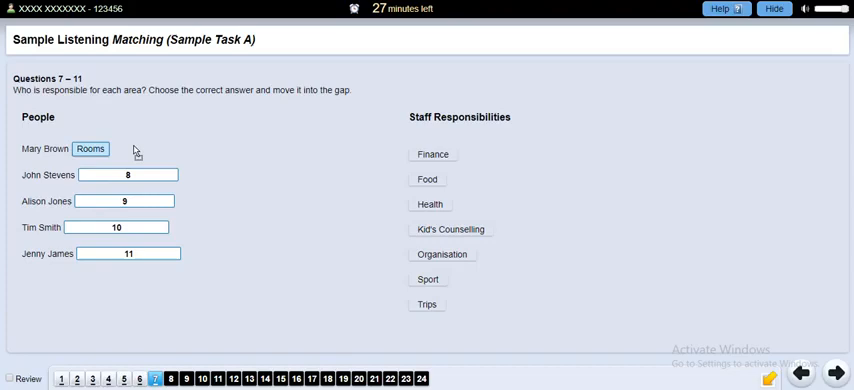
{"action": "mouse_move", "coordinate": [270, 164]}
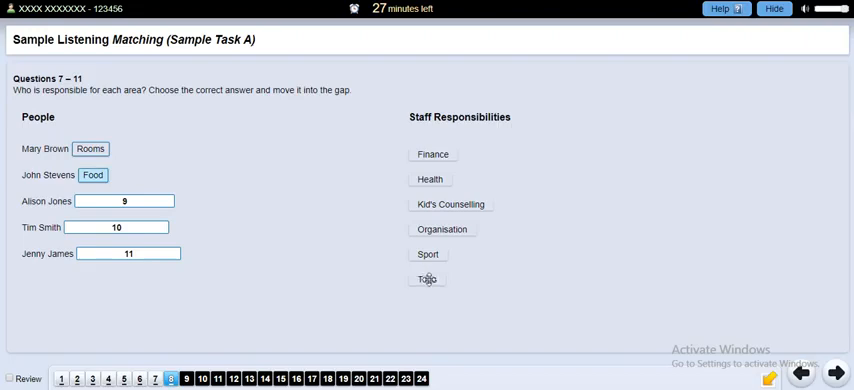
{"action": "left_click_drag", "start_coordinate": [428, 280], "coordinate": [124, 200]}
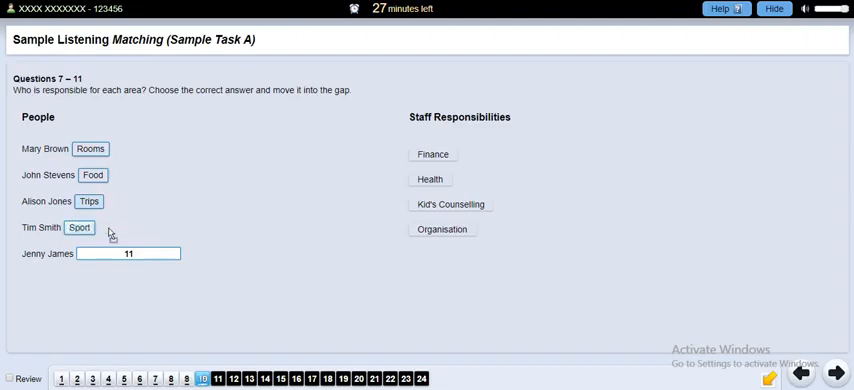
{"action": "mouse_move", "coordinate": [364, 240]}
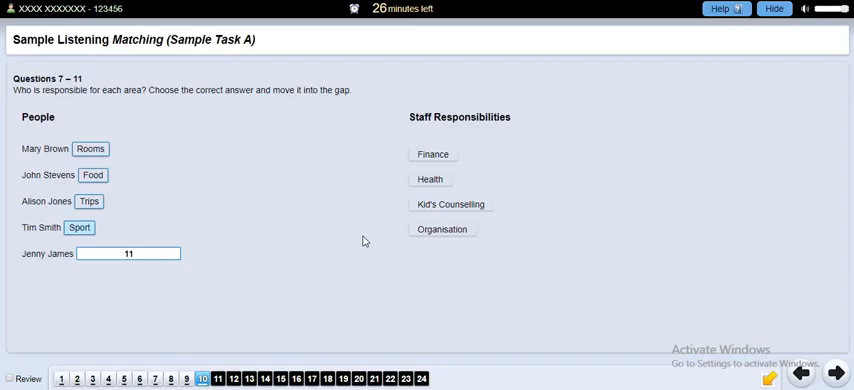
{"action": "mouse_move", "coordinate": [448, 204]}
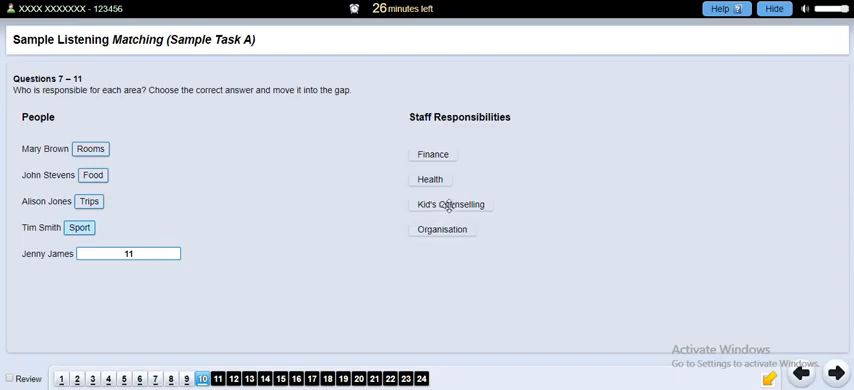
{"action": "left_click_drag", "start_coordinate": [448, 204], "coordinate": [128, 252]}
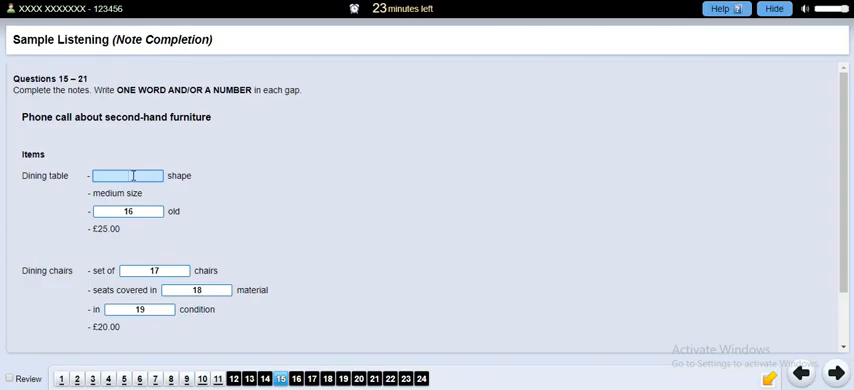
- Fill the notes with round, the table's age, and a set of 4 chairs
{"action": "type", "text": "round"}
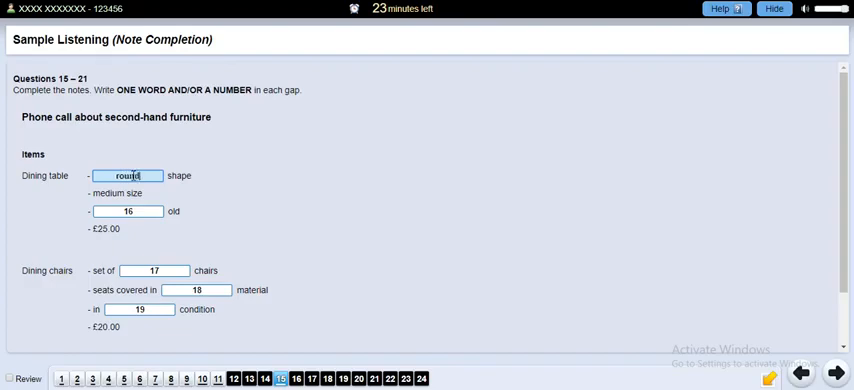
{"action": "left_click", "coordinate": [128, 212]}
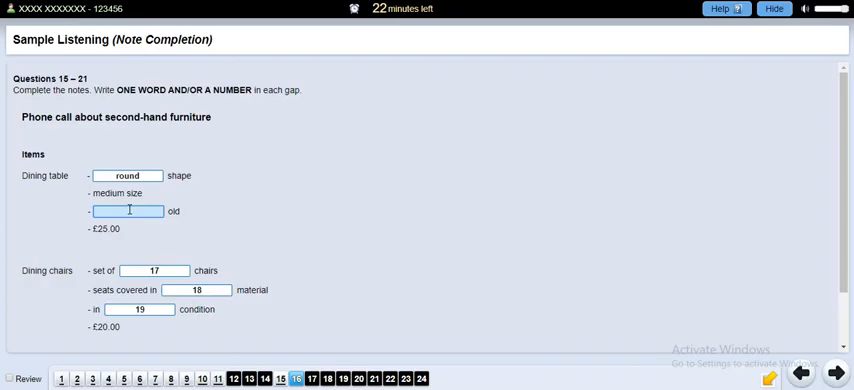
{"action": "type", "text": "17"}
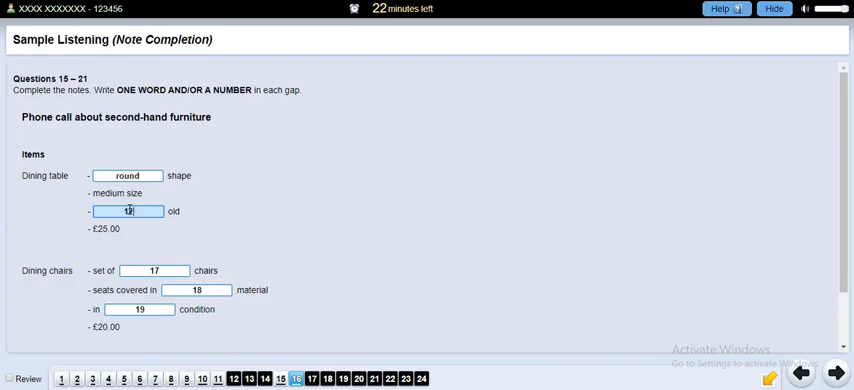
{"action": "left_click", "coordinate": [156, 270]}
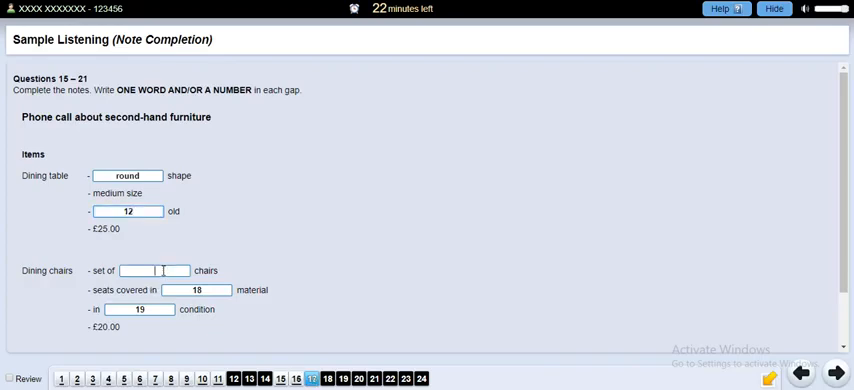
{"action": "left_click", "coordinate": [152, 270]}
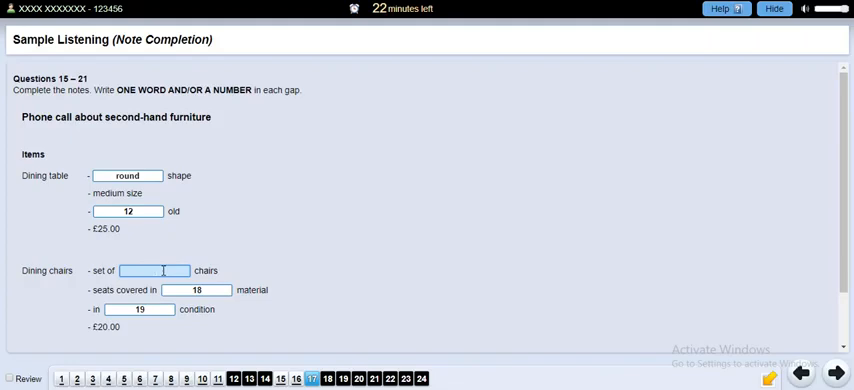
{"action": "left_click", "coordinate": [152, 270]}
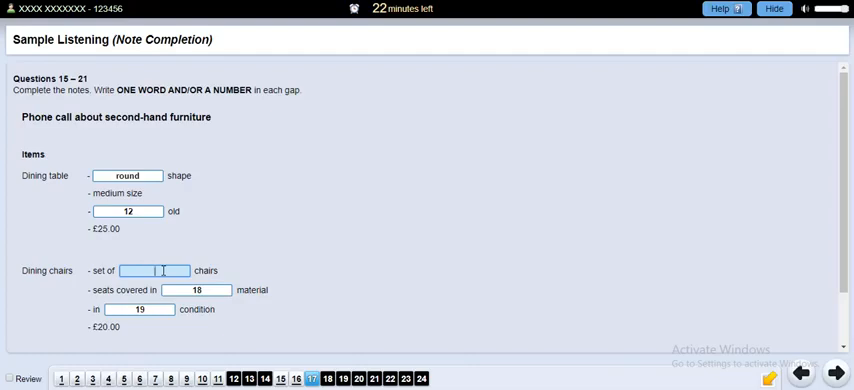
{"action": "type", "text": "4"}
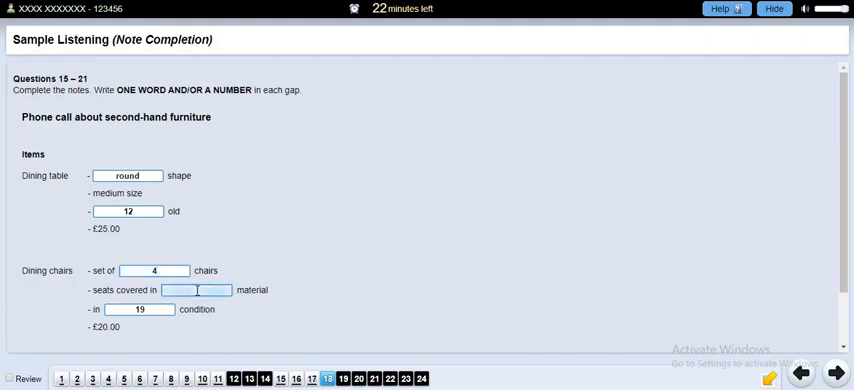
- Enter green for the chair covering and reasonable for the condition
{"action": "type", "text": "a"}
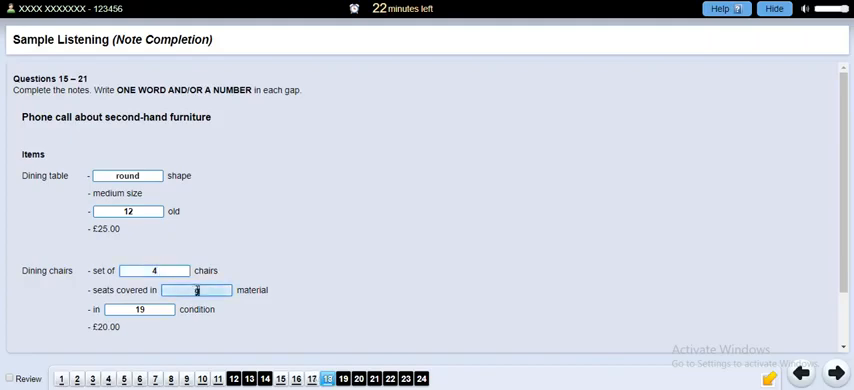
{"action": "type", "text": "green"}
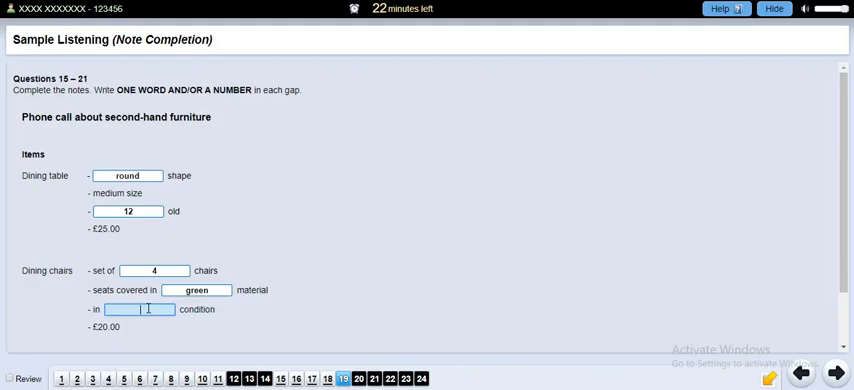
{"action": "type", "text": "reas"}
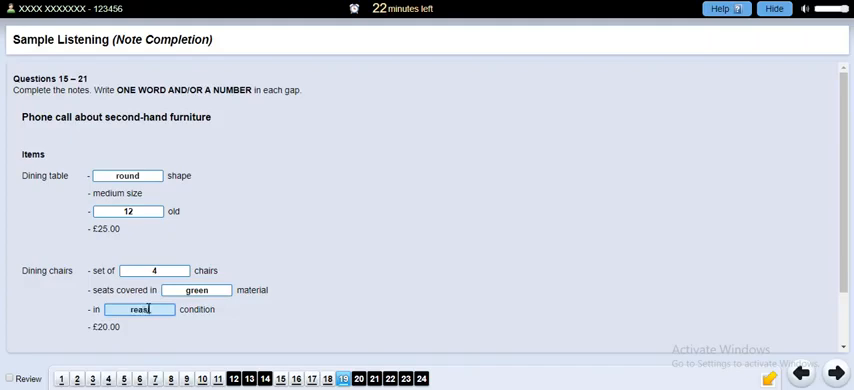
{"action": "type", "text": "onable"}
{"action": "type", "text": "1"}
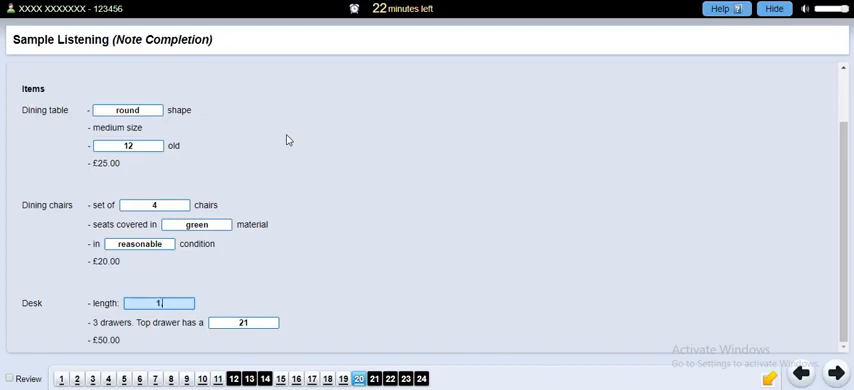
- Complete desk length 1.20 and top drawer lock, then go to questions 22–24
{"action": "type", "text": ".20"}
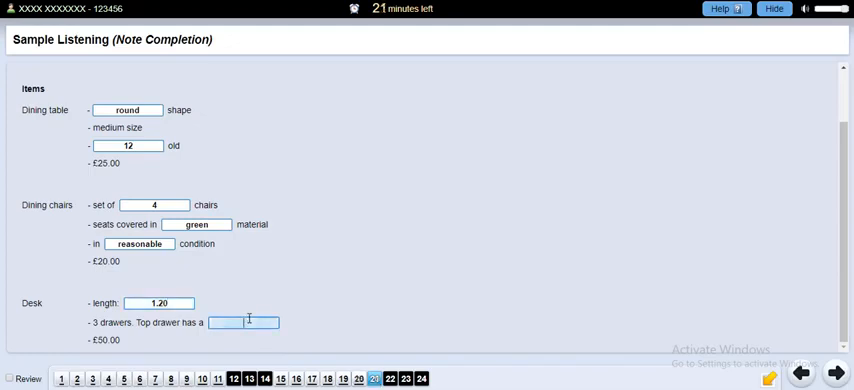
{"action": "type", "text": "lock"}
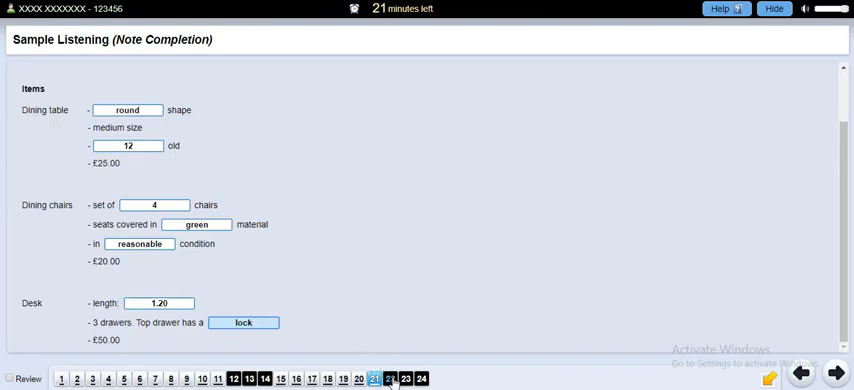
{"action": "left_click", "coordinate": [390, 378]}
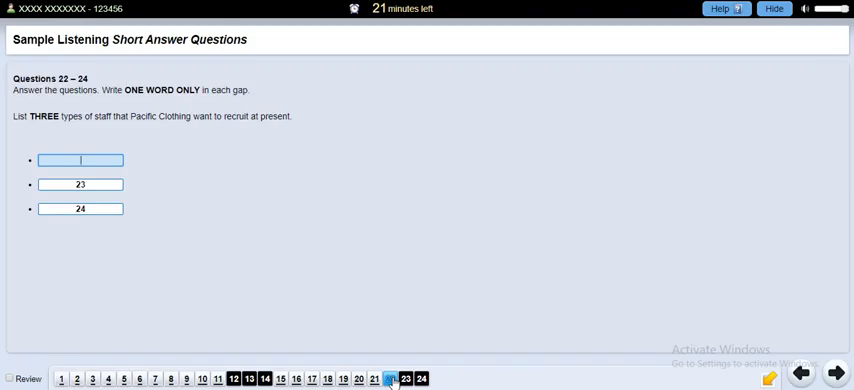
- Enter scientists and engineers for questions 22–23 and start the third staff type
{"action": "left_click", "coordinate": [388, 378]}
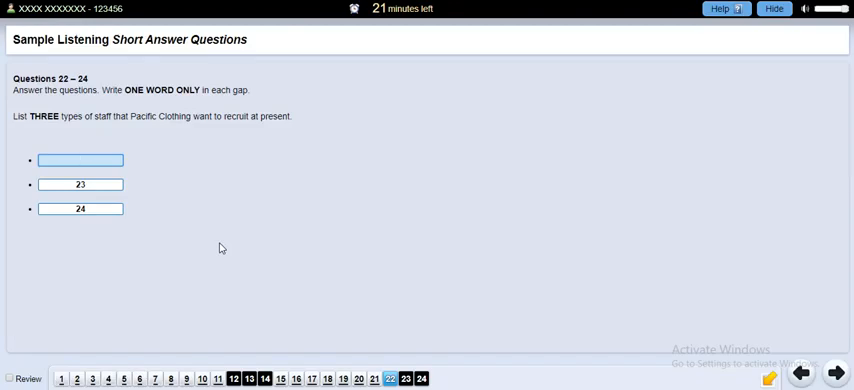
{"action": "left_click", "coordinate": [80, 160]}
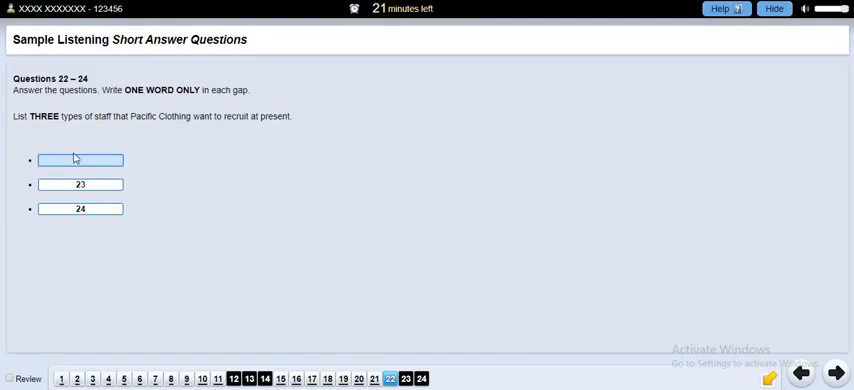
{"action": "left_click", "coordinate": [80, 160]}
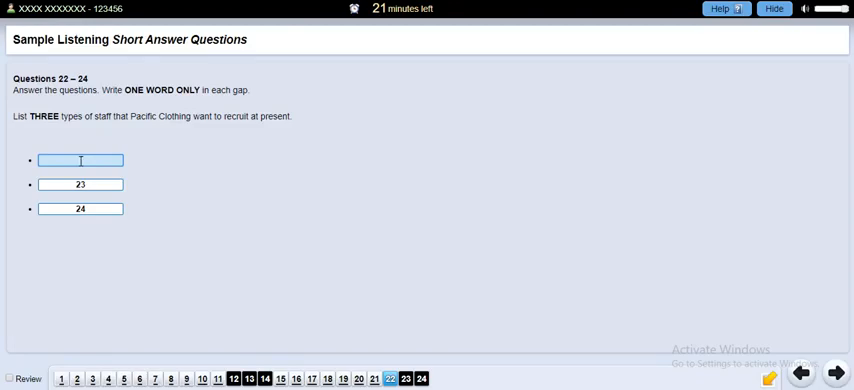
{"action": "type", "text": "scientists"}
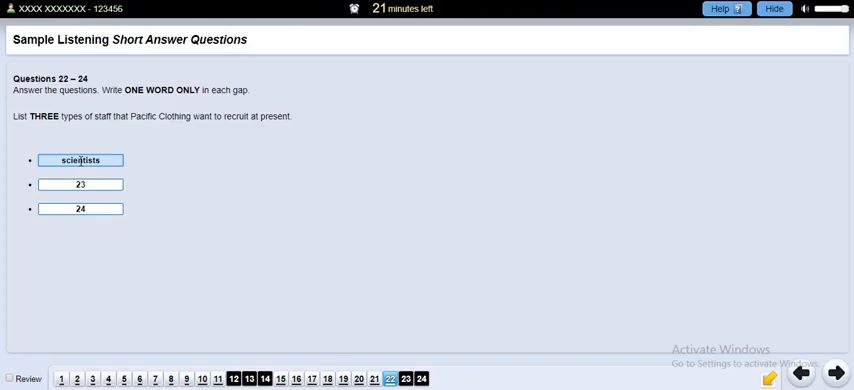
{"action": "left_click", "coordinate": [80, 184]}
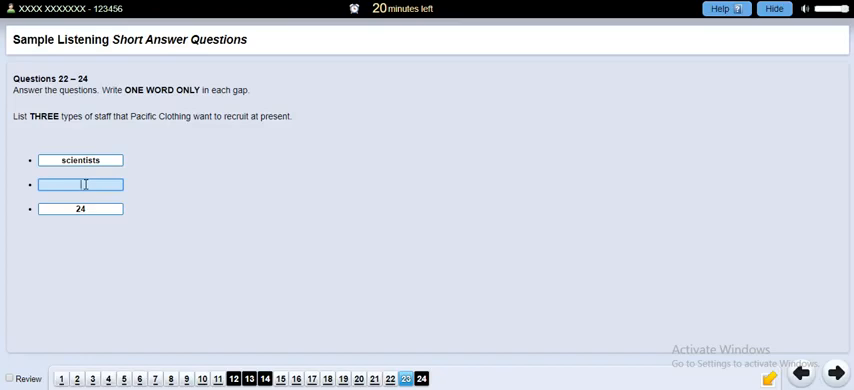
{"action": "type", "text": "engineers"}
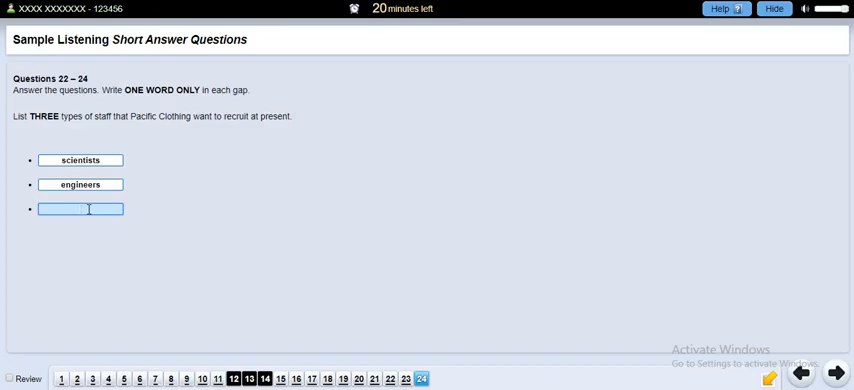
{"action": "type", "text": "ad"}
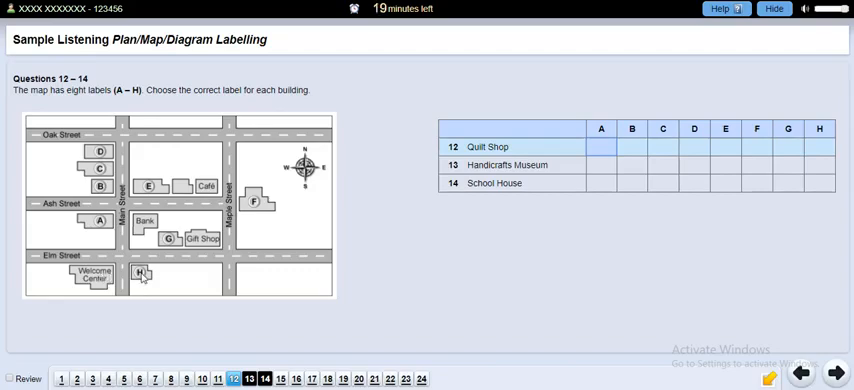
{"action": "mouse_move", "coordinate": [818, 152]}
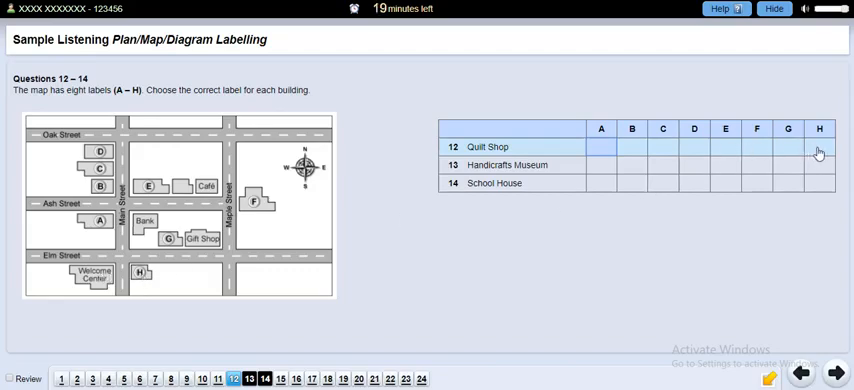
- Tick H for Quilt Shop, A for Handicrafts Museum and C for School House in the grid
{"action": "left_click", "coordinate": [820, 148]}
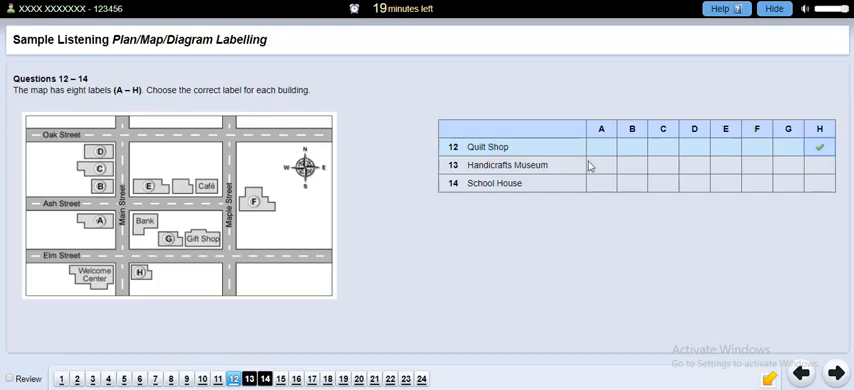
{"action": "left_click", "coordinate": [600, 164]}
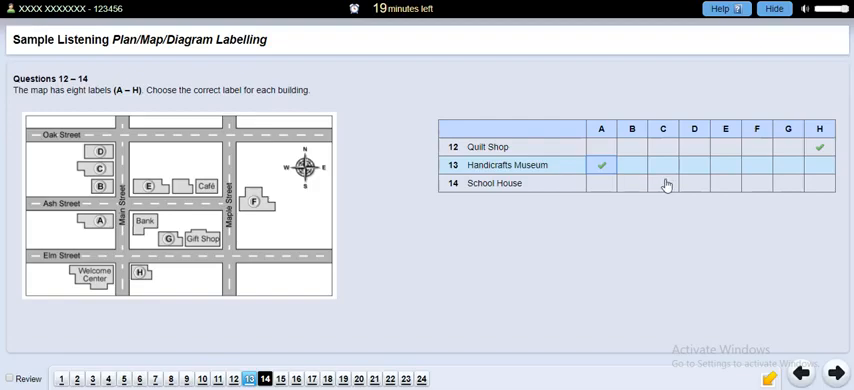
{"action": "left_click", "coordinate": [662, 184]}
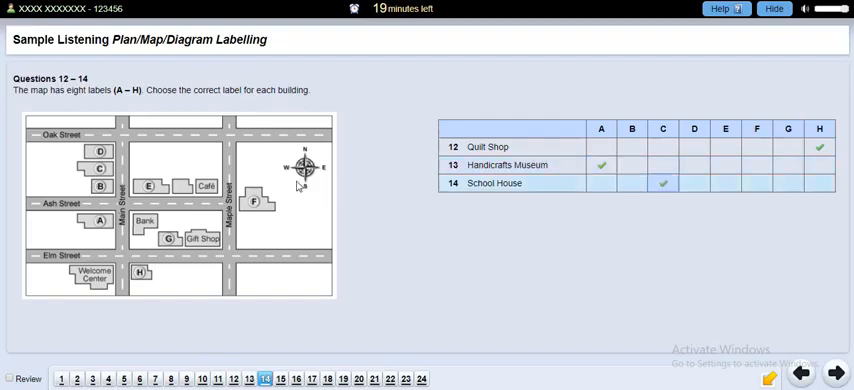